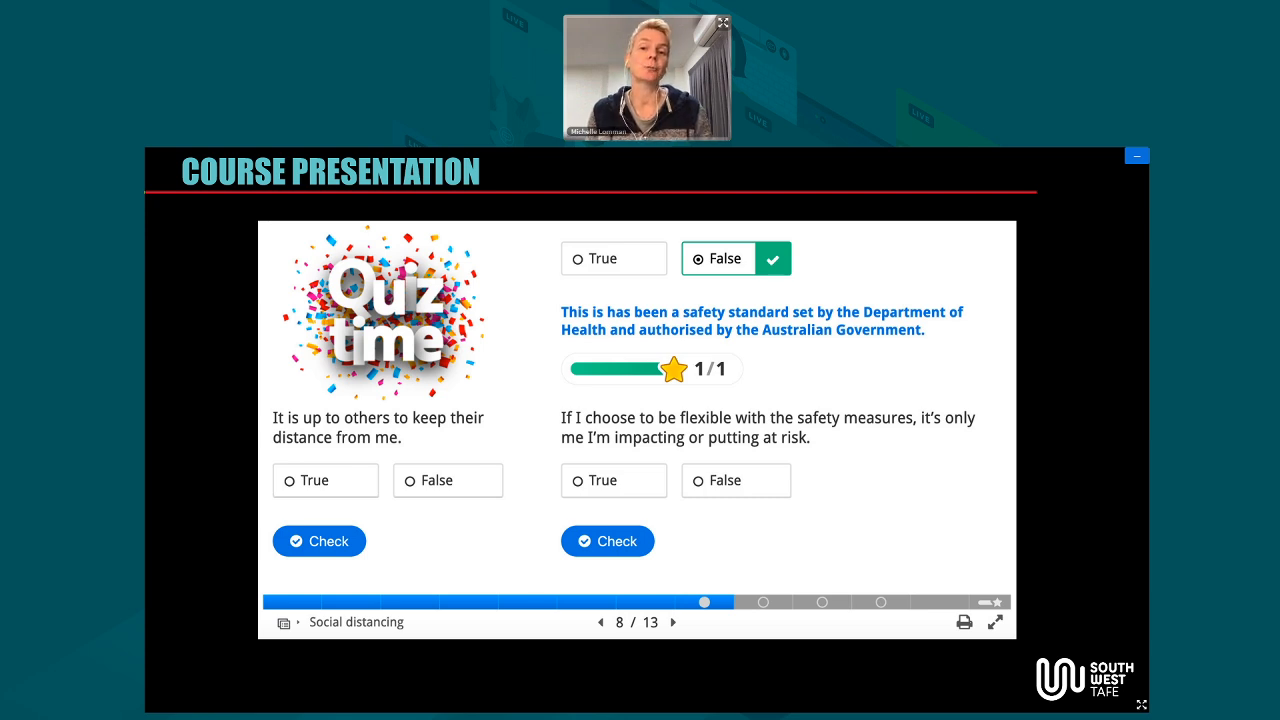
Step: Advance from the true/false quiz slide 8 to the greetings drag-and-drop slide 9
left_click(676, 622)
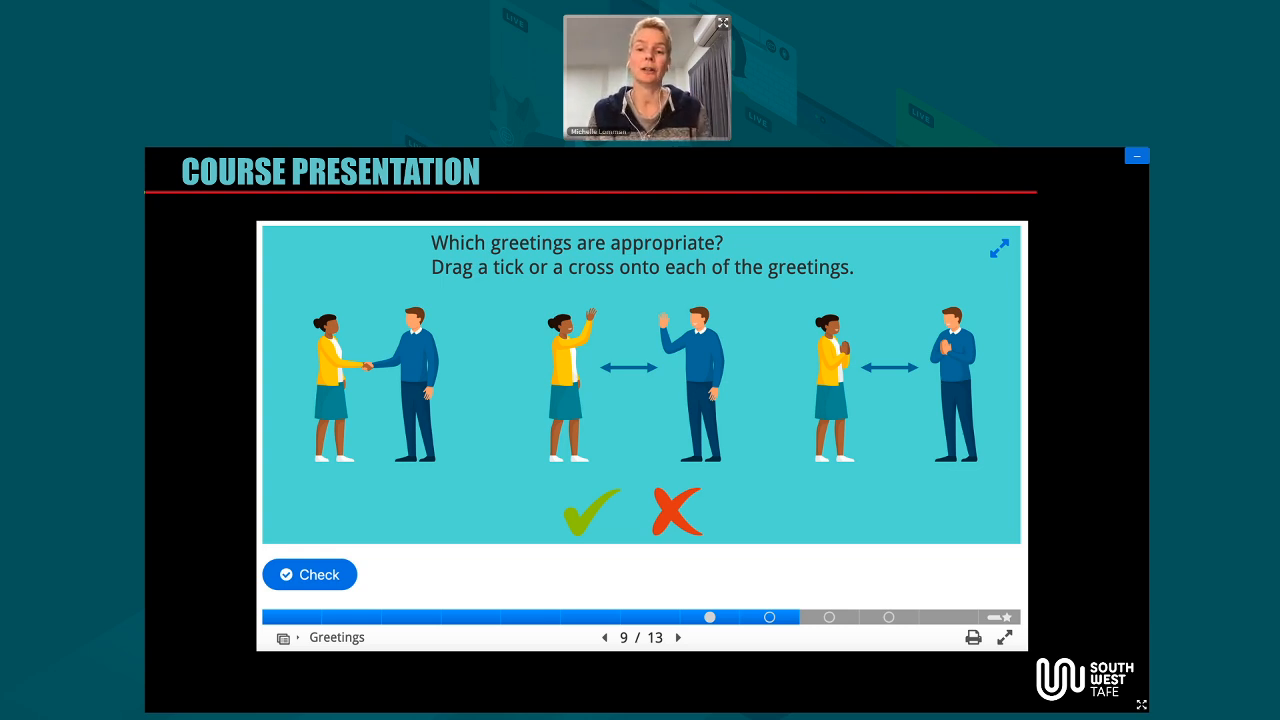
Step: Advance from the greetings slide 9 to the Meetings & classes yes/no quiz slide 10
left_click(684, 636)
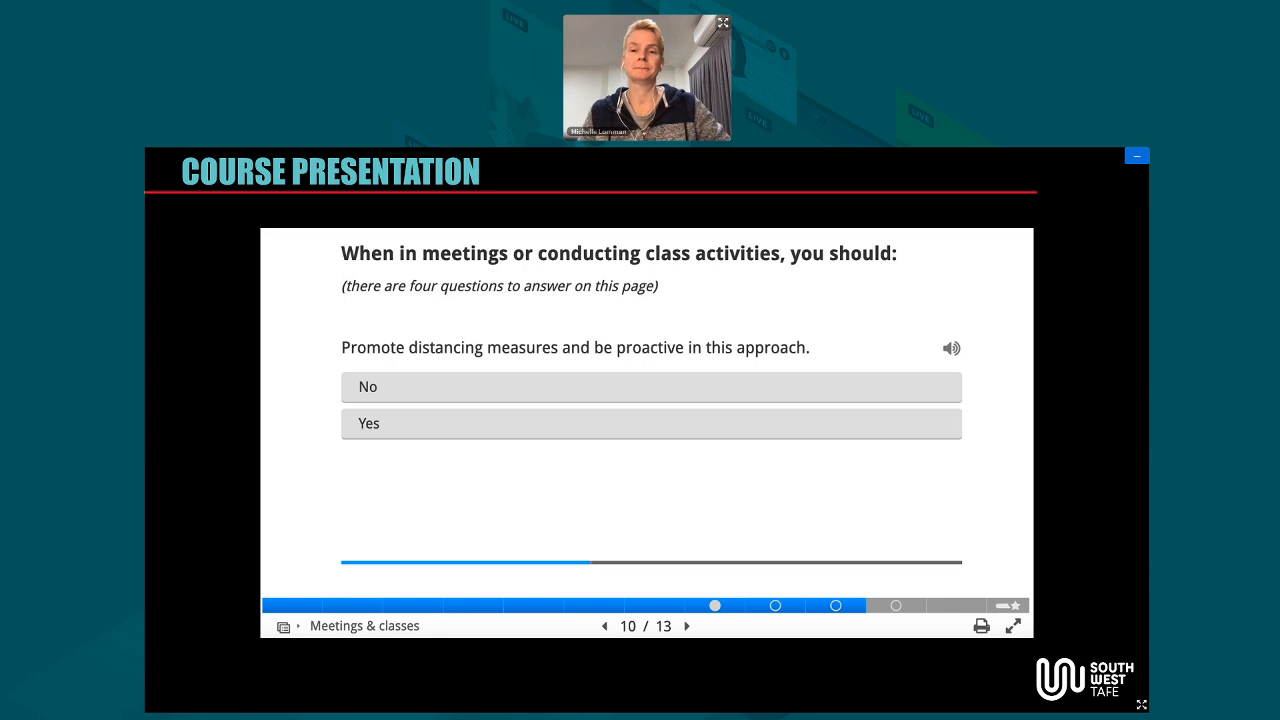